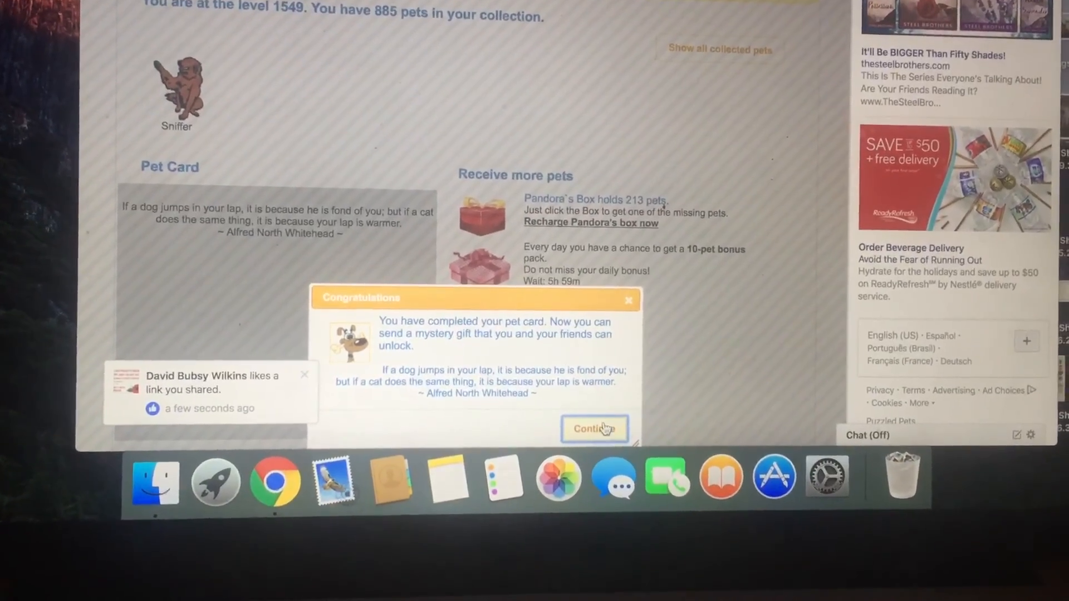
Post the completed pet card's mystery gift to Facebook, then scroll Pet Cards toward Buster
click(593, 428)
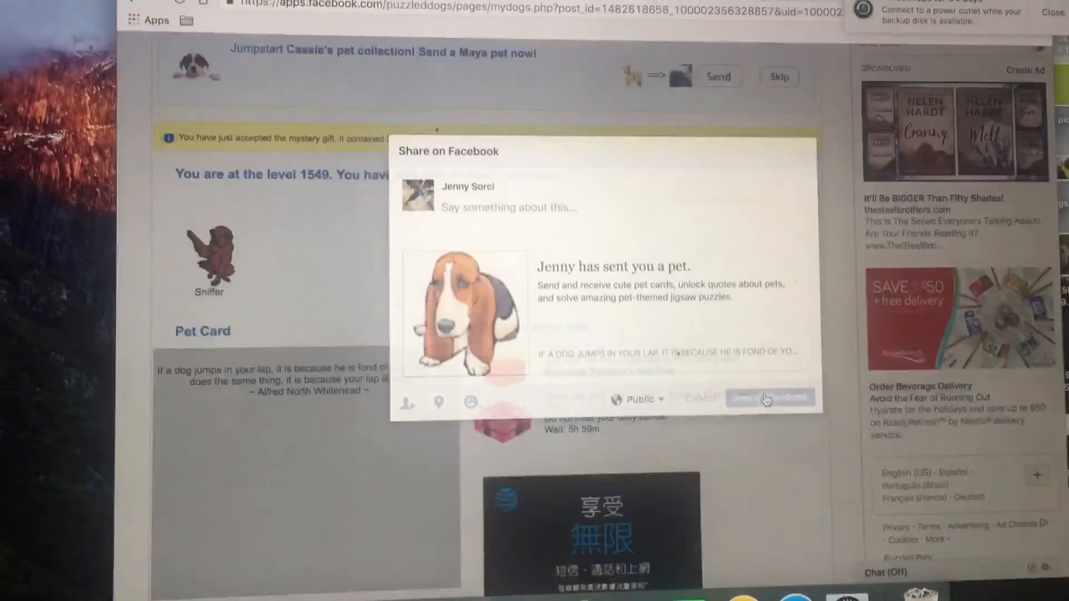
click(771, 398)
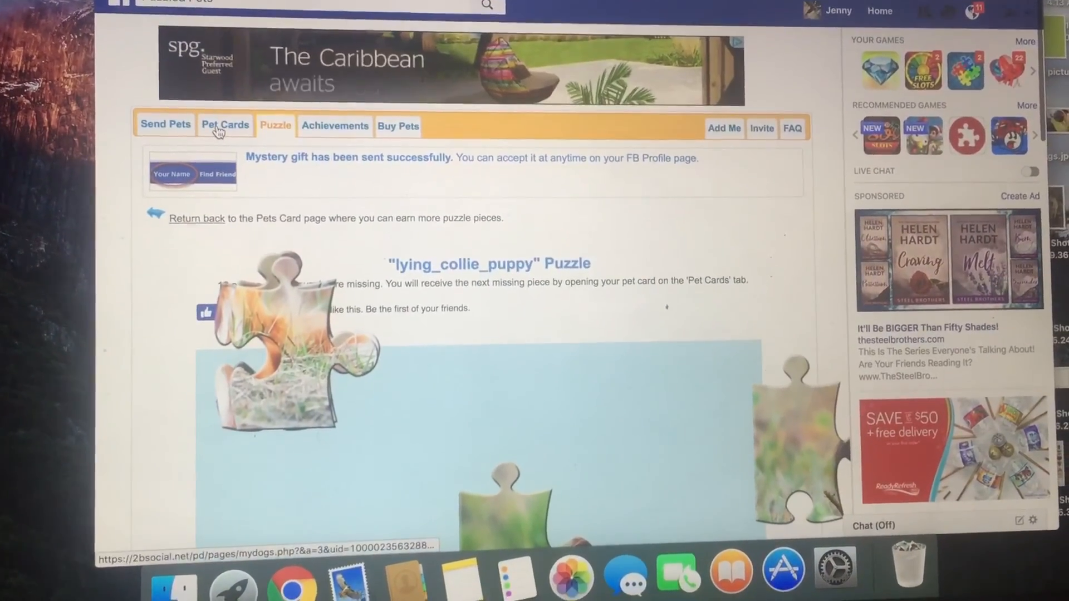
click(226, 126)
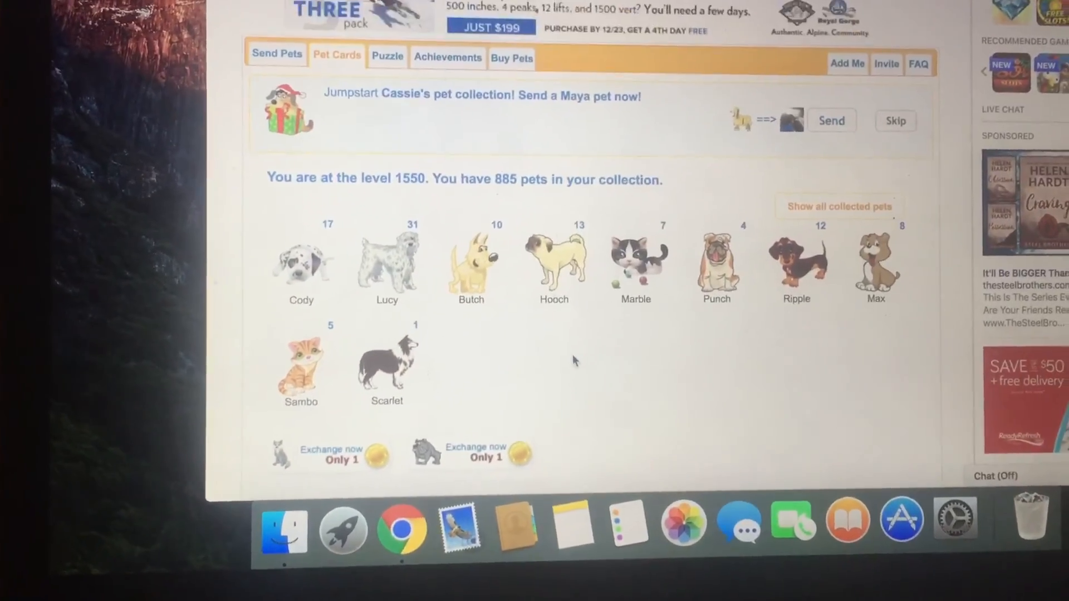
scroll(down, 3)
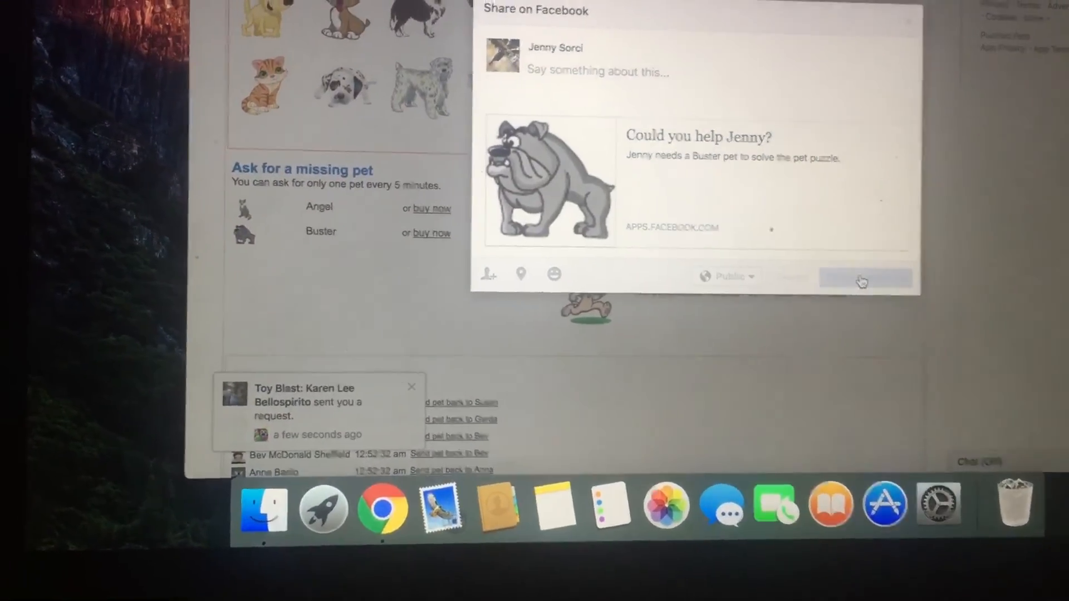
Post the request for the missing Buster pet to Facebook
click(865, 278)
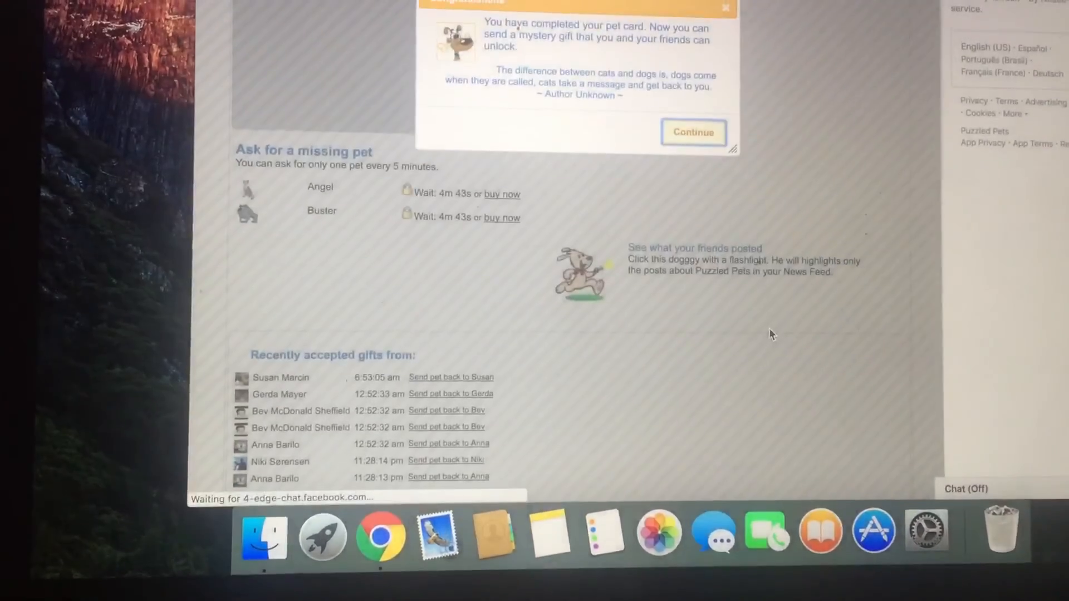
Share mystery gifts for two newly completed pet cards on Facebook
click(692, 131)
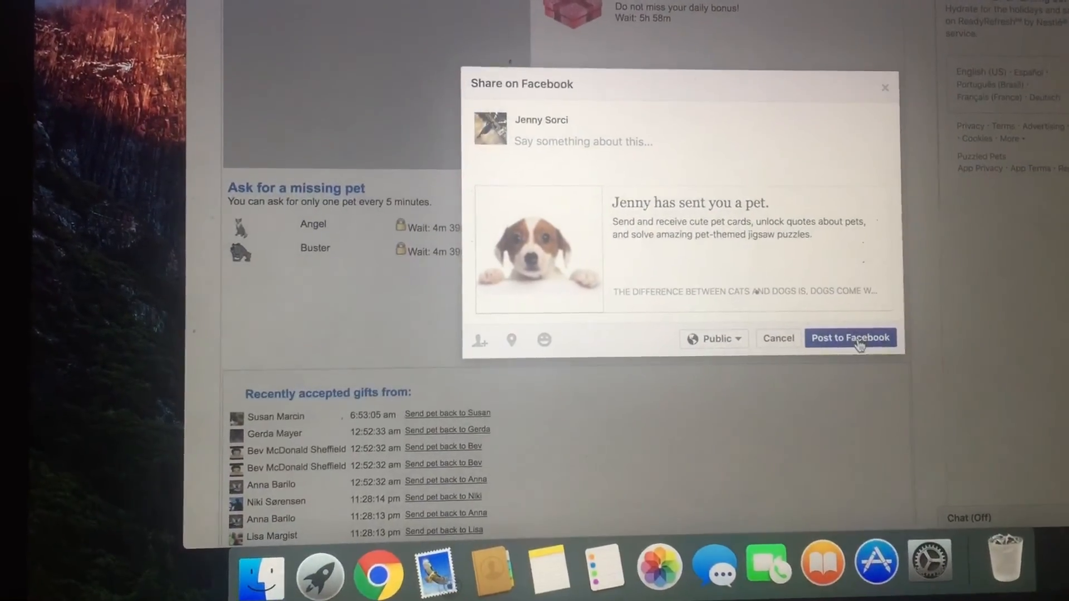
click(850, 337)
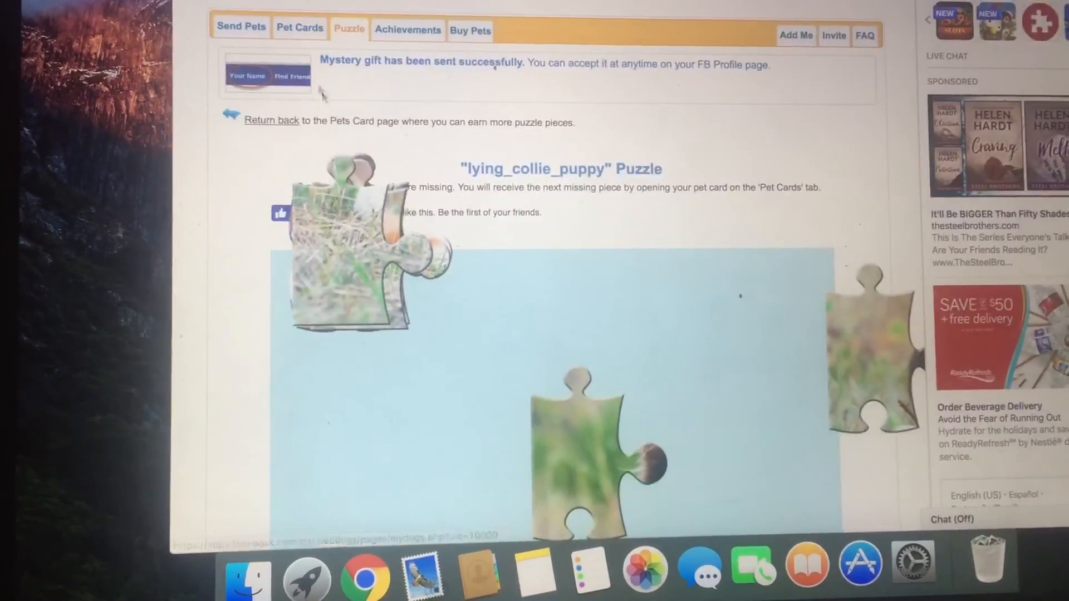
click(298, 29)
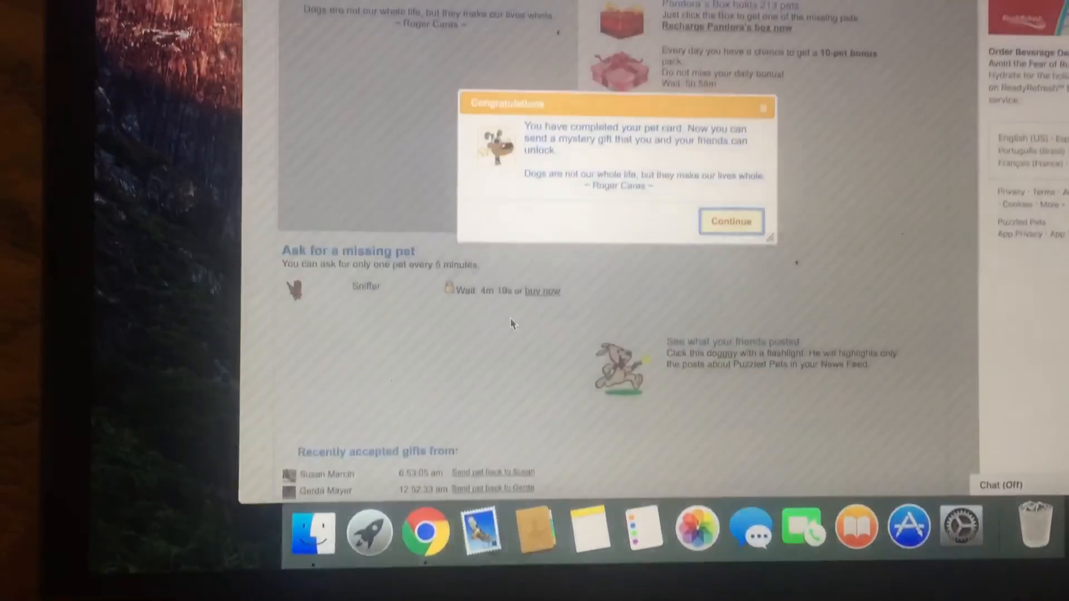
click(731, 221)
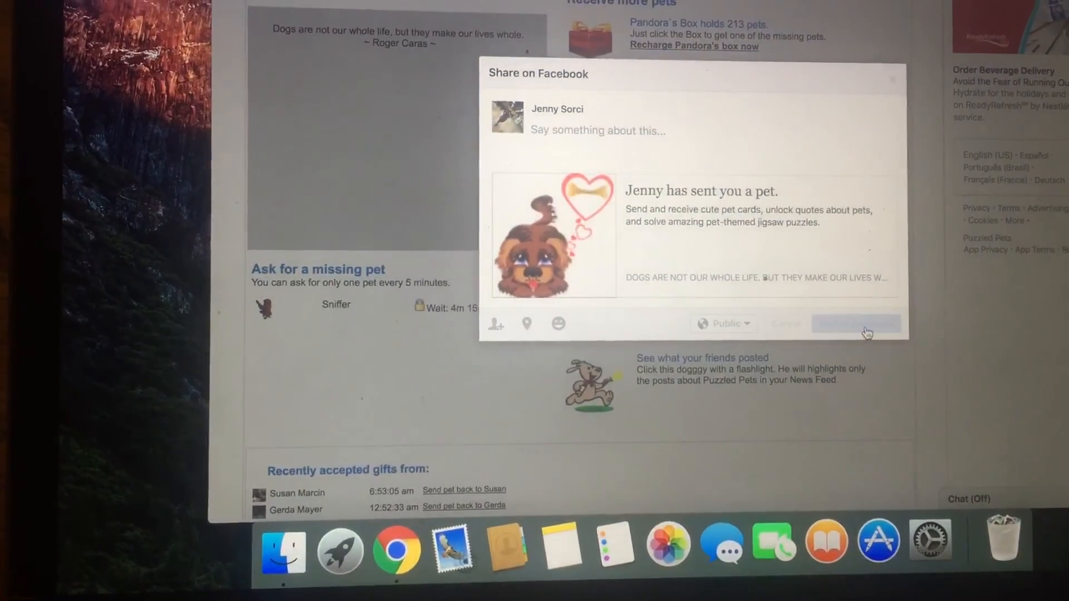
click(857, 323)
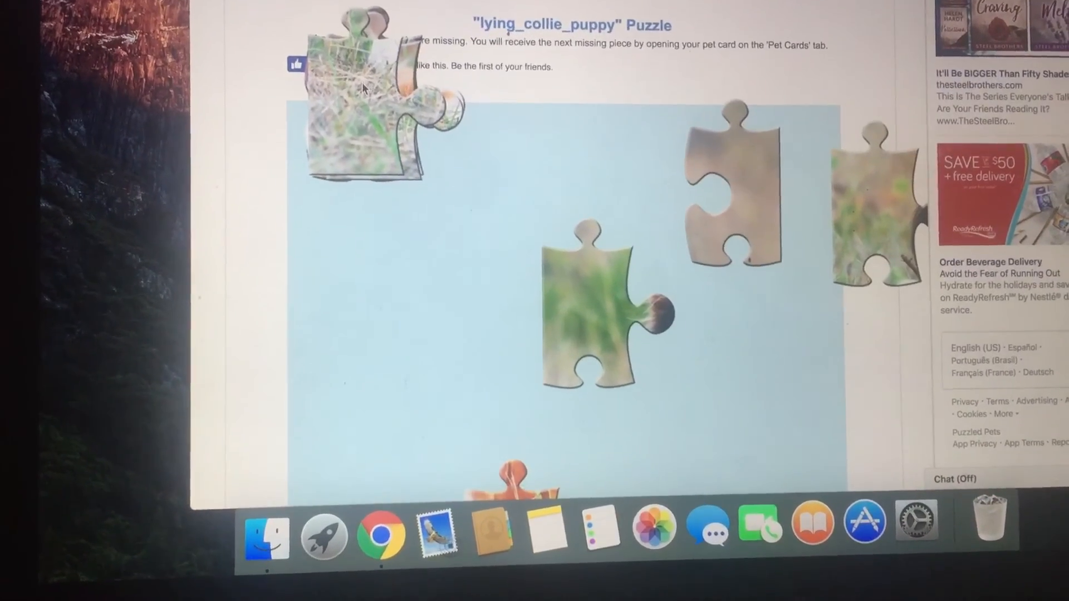
Scroll the puzzle page to accept the 10-pet mystery gift, reaching level 1552
scroll(down, 3)
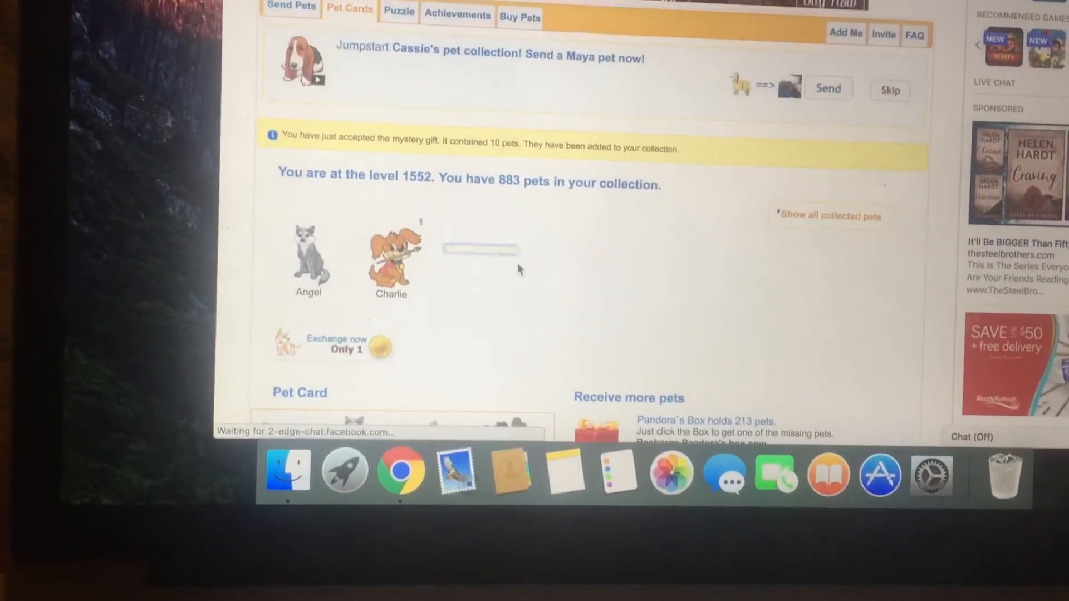
Scroll down to the Golestan Palace puzzle page confirming the mystery gift was sent
scroll(down, 3)
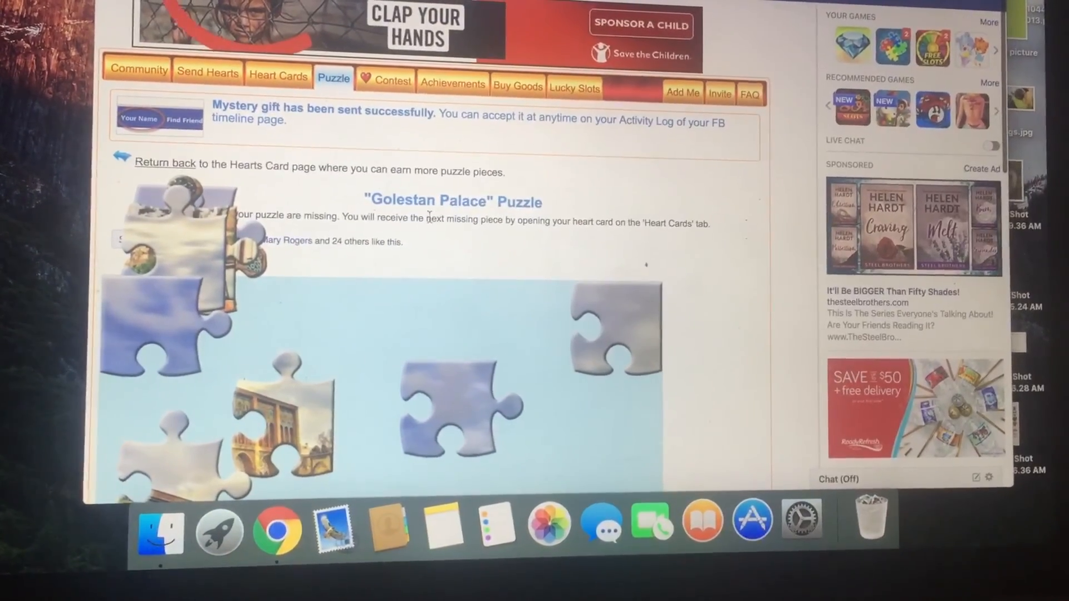
Go to the Facebook news feed showing the "Jenny has sent you a heart" post
click(278, 75)
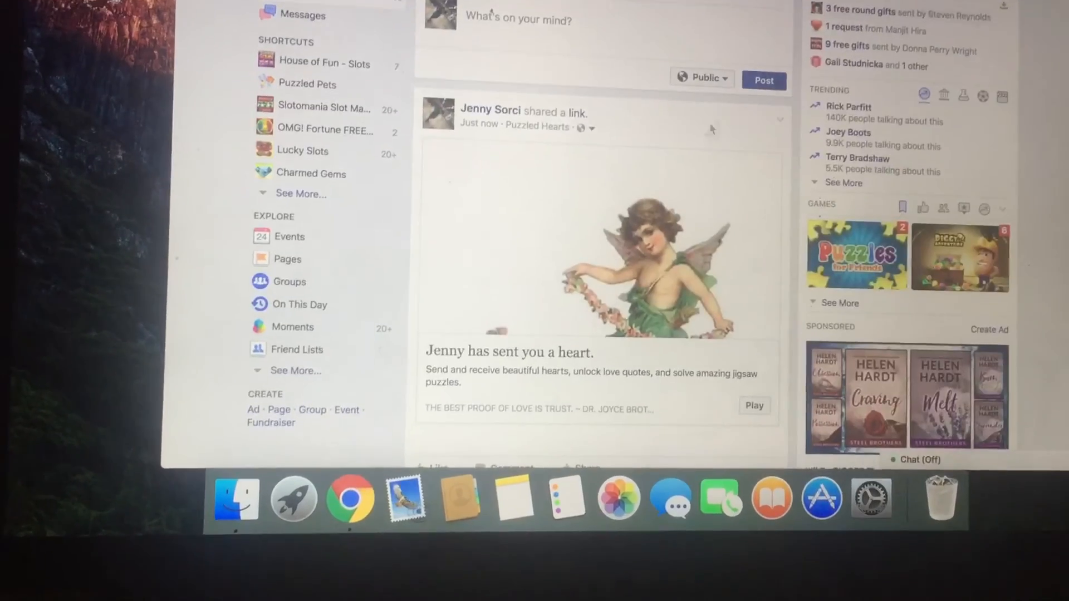
Scroll the feed to open the shared heart post, accepting the self-sent gift (2214 hearts)
scroll(down, 3)
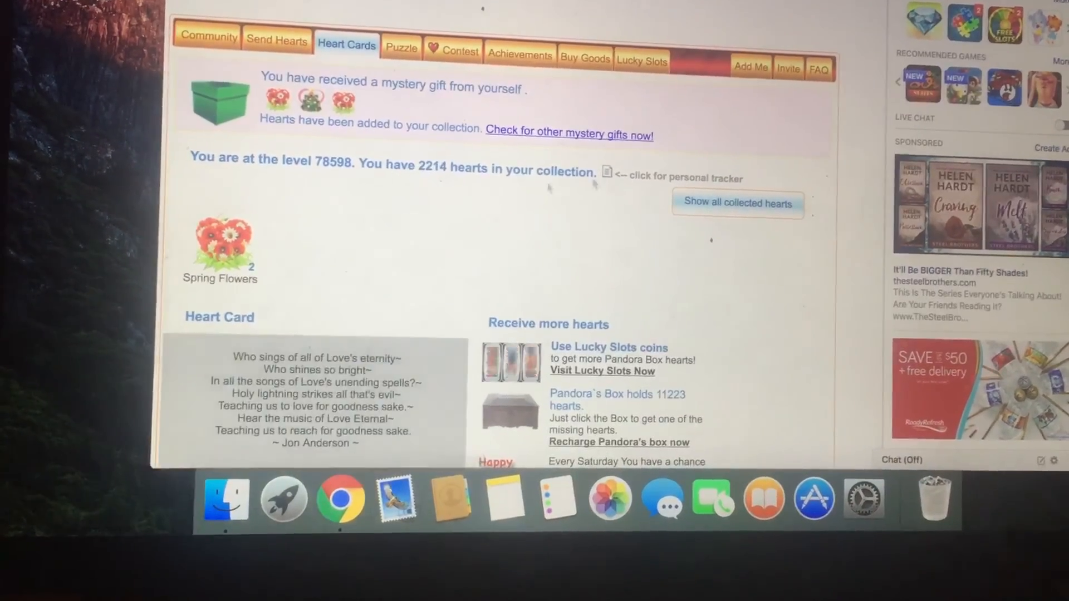
Return to Heart Cards and accept the three-heart mystery gift, reaching 2217 hearts
scroll(down, 3)
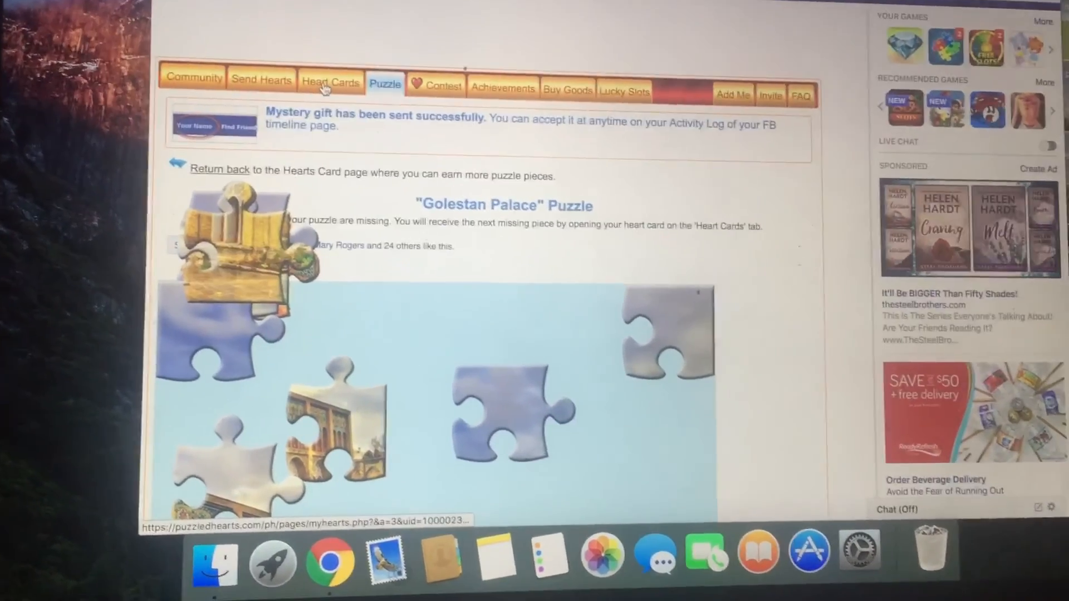
click(330, 81)
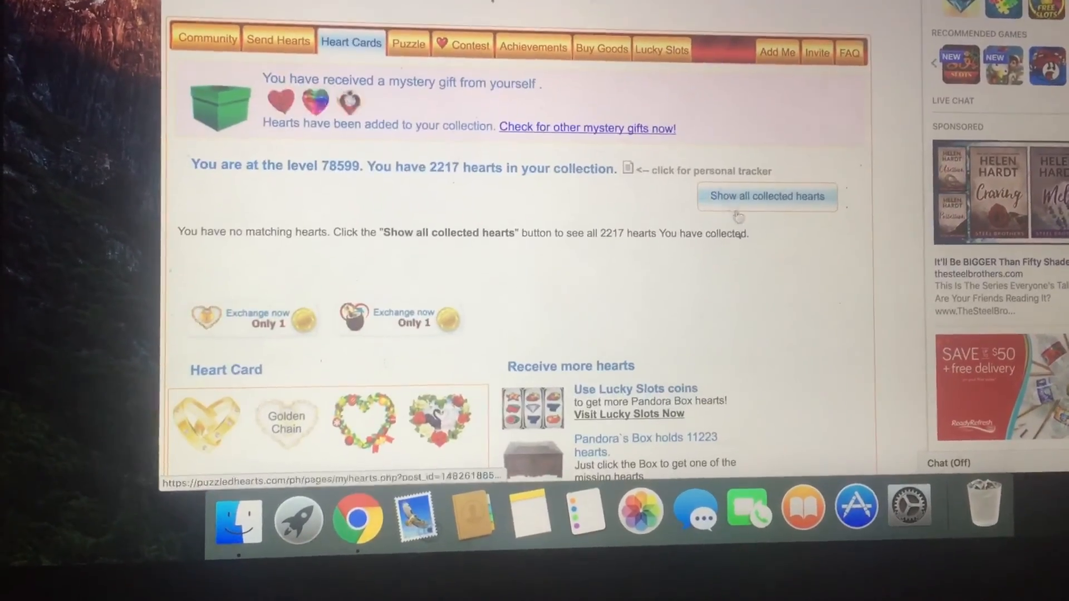
scroll(down, 3)
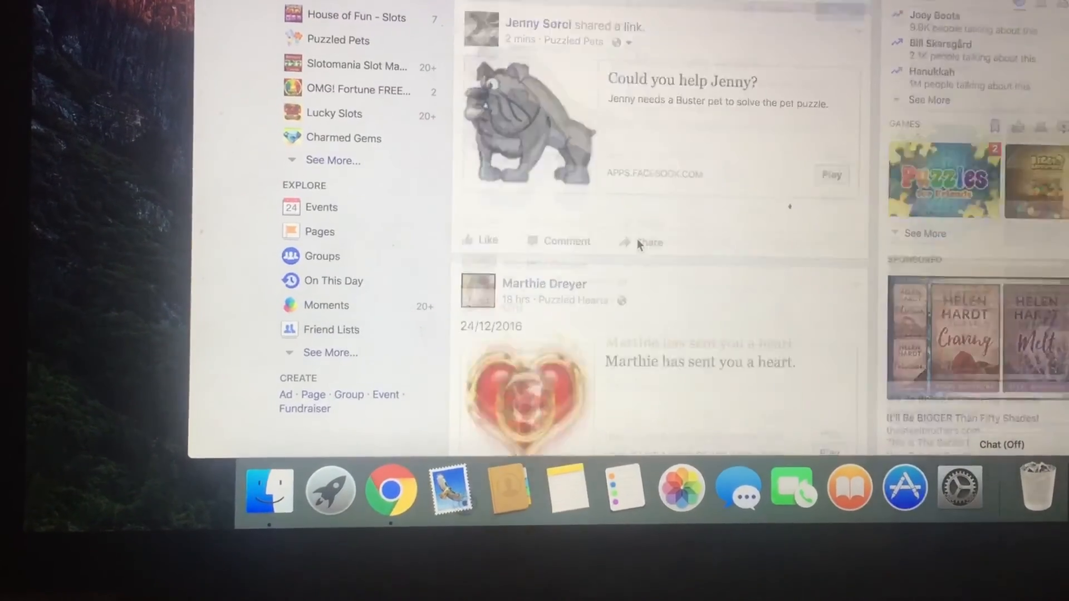
Scroll through the Puzzled Pets and Puzzled Hearts posts on the news feed
scroll(down, 3)
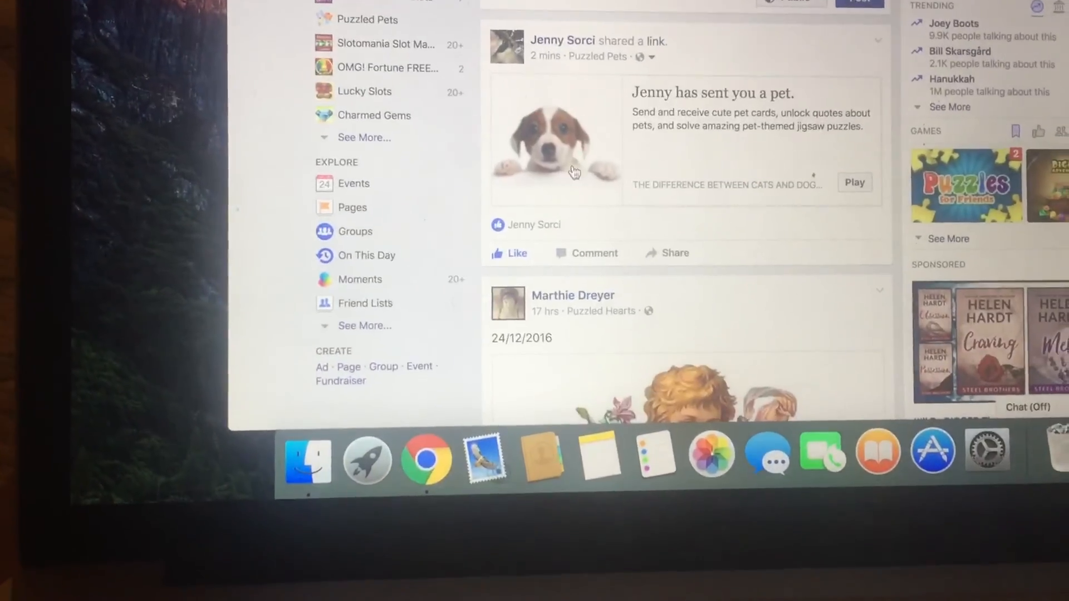
scroll(down, 3)
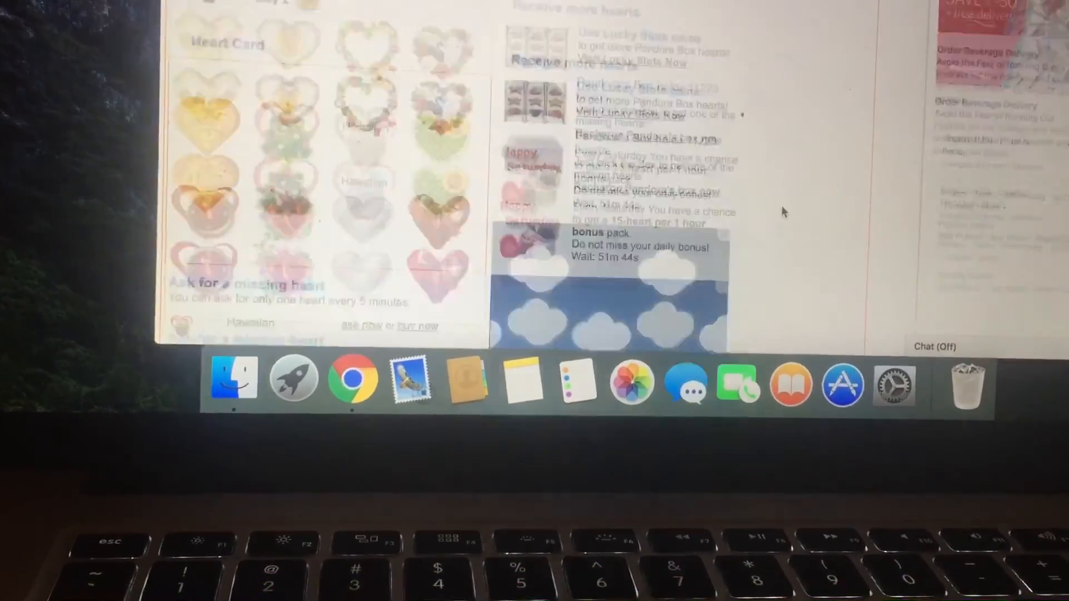
Ask friends for the missing Hawaiian heart and post the request to Facebook
scroll(down, 3)
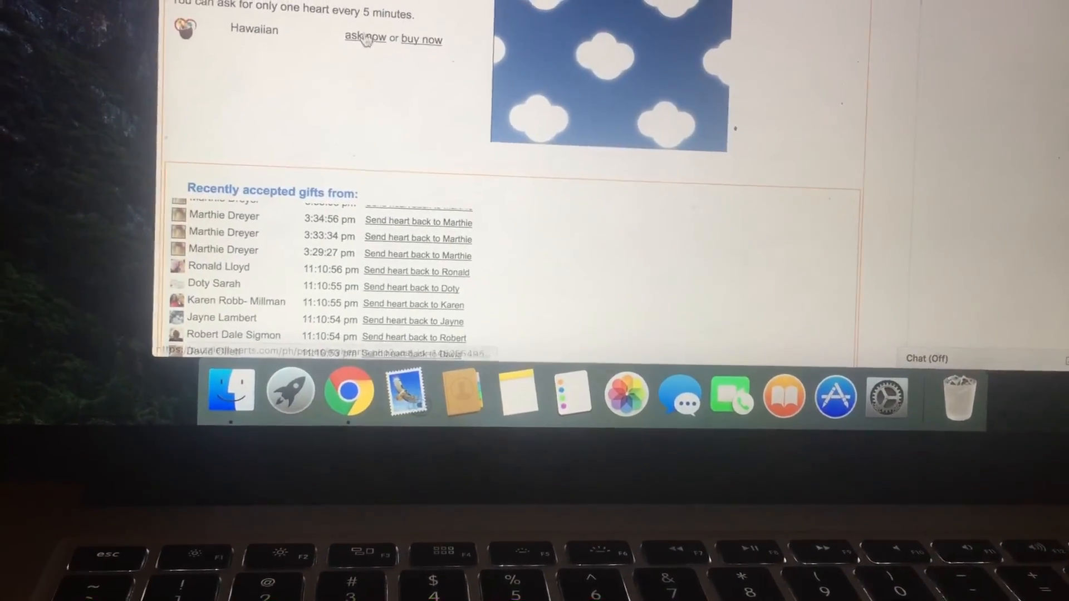
click(364, 38)
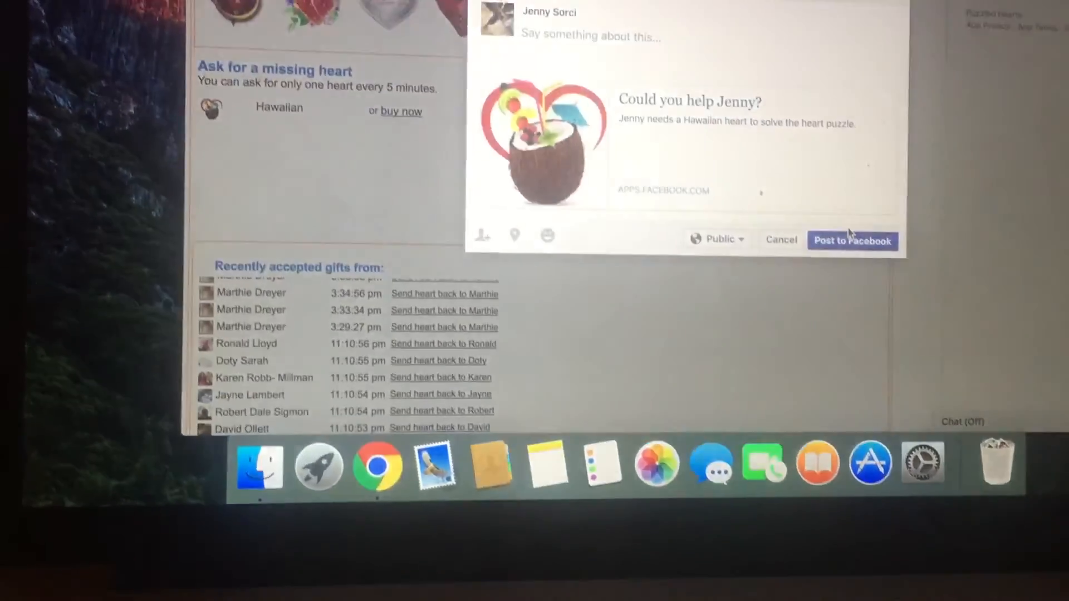
click(851, 239)
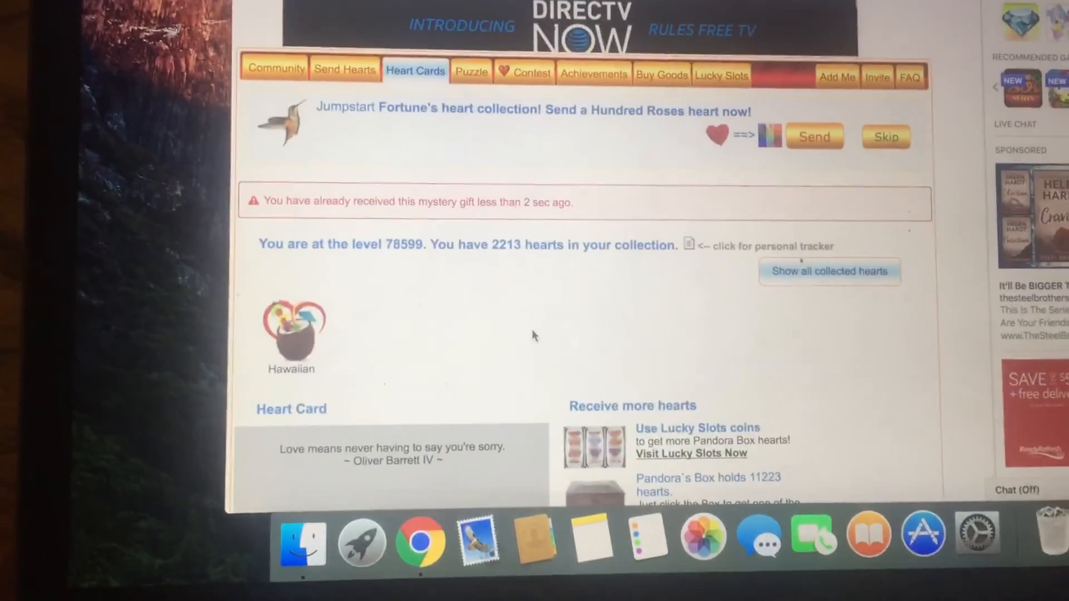
Scroll past the Golestan Palace puzzle and return to the heart card collection
scroll(down, 3)
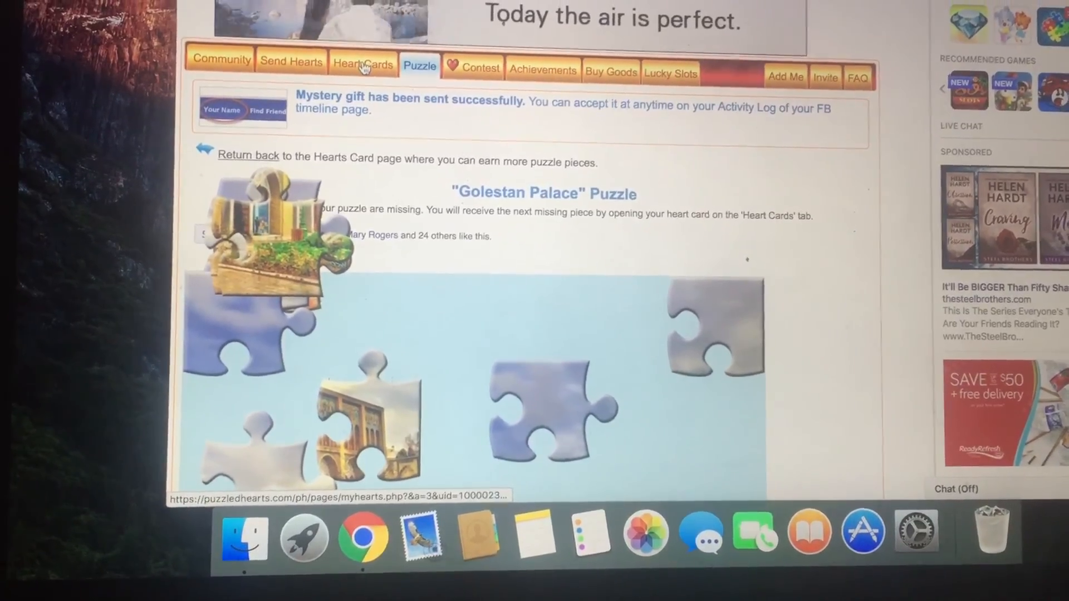
click(363, 63)
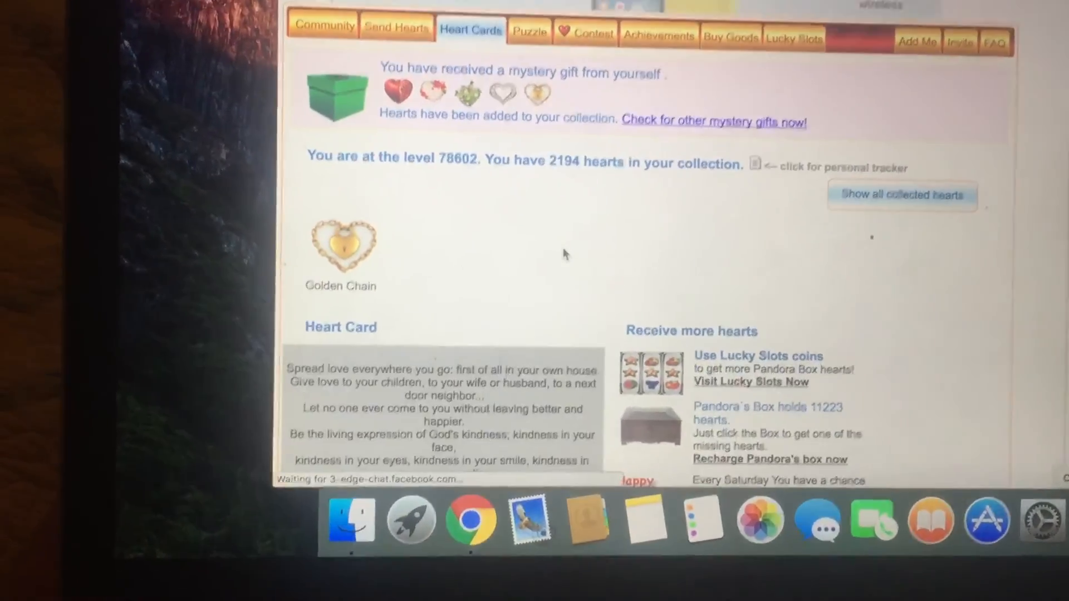
Post the heart gift to Facebook, then return to the Heart Cards collection
scroll(down, 3)
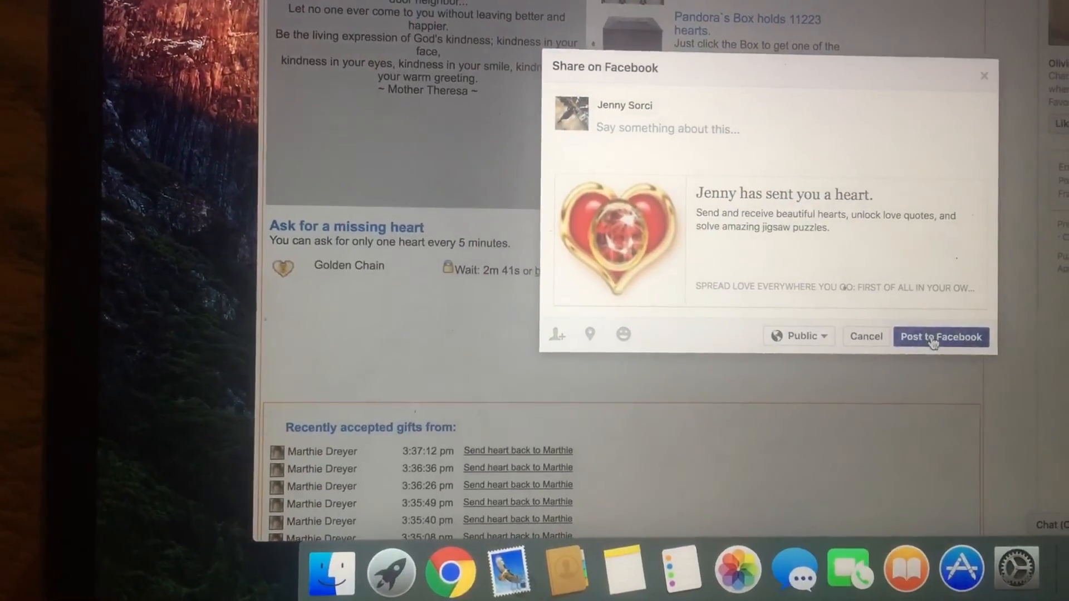
click(940, 337)
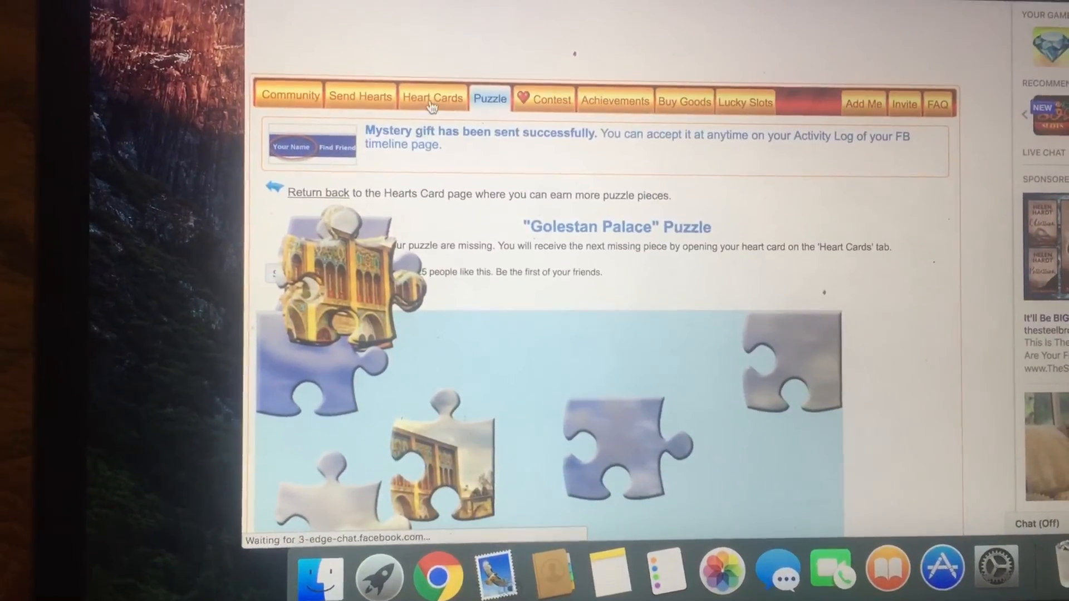
click(432, 96)
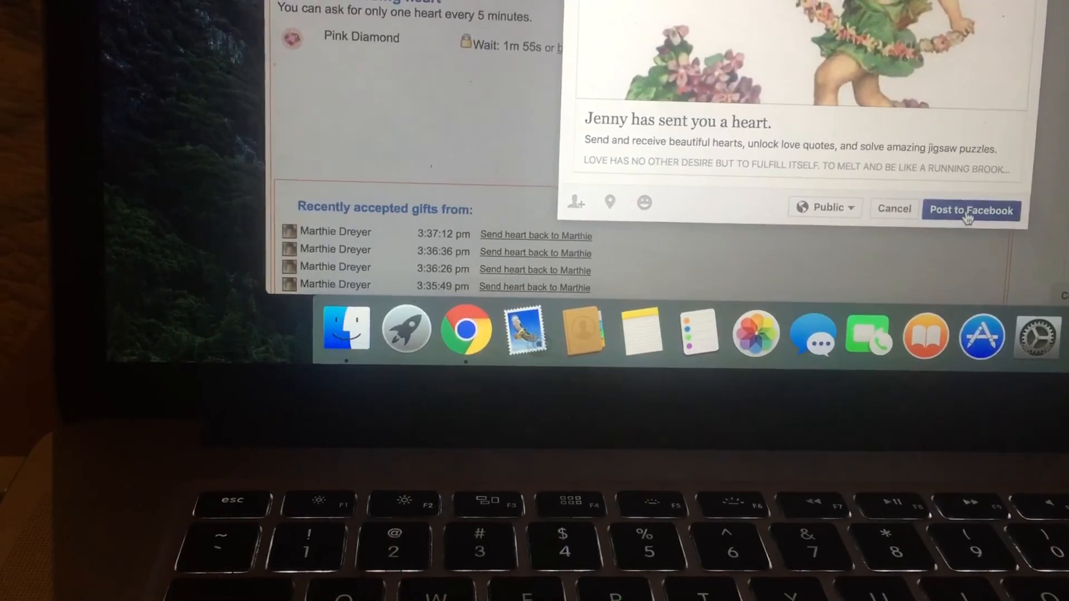
Post the cherub and jewelled heart gifts to Facebook, dismissing the love quote between them
click(972, 210)
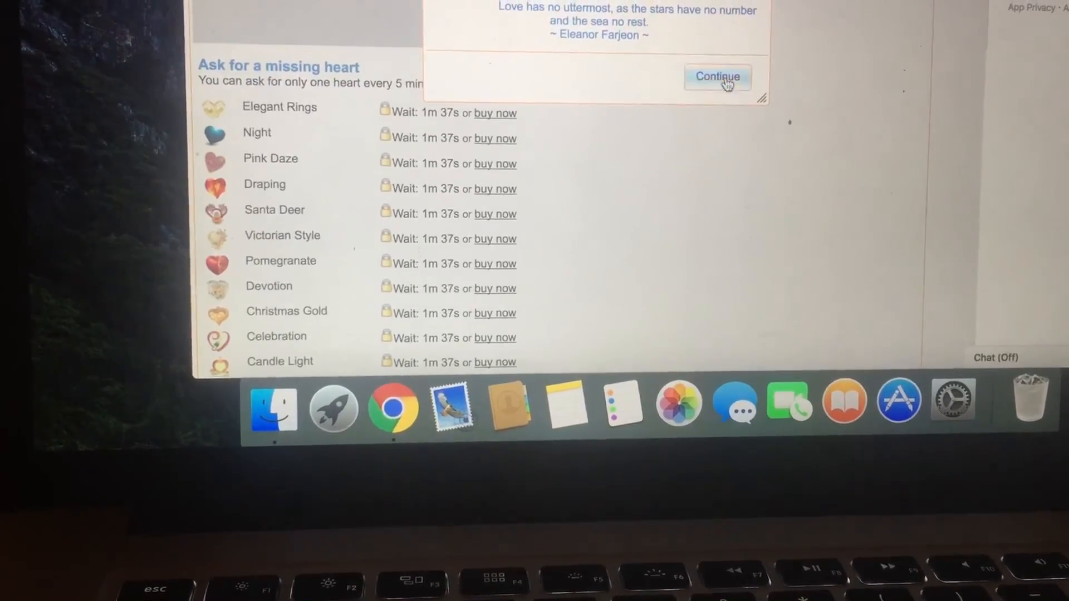
click(716, 77)
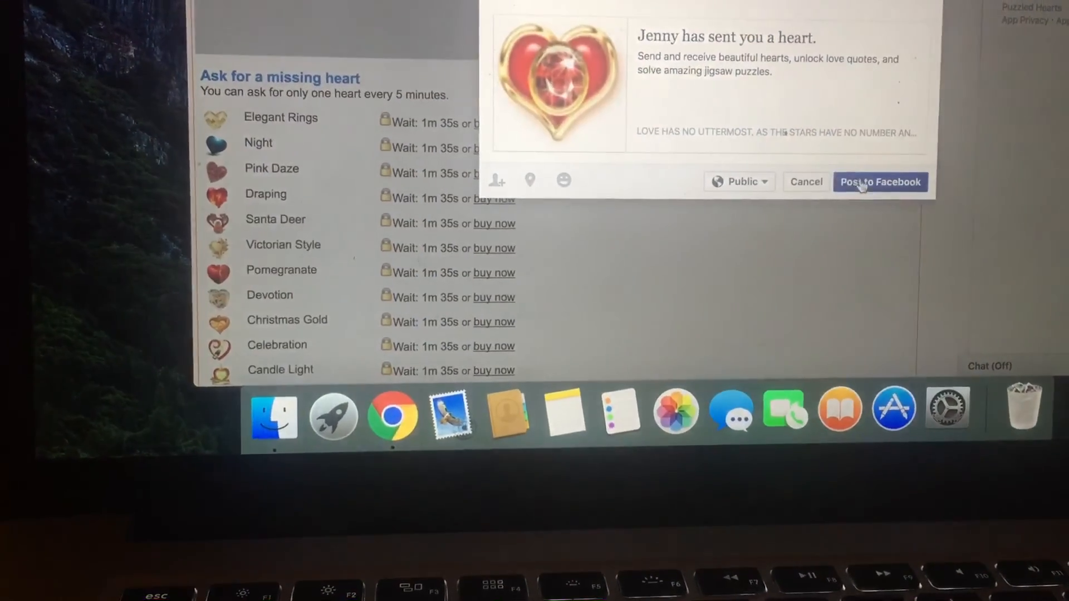
click(880, 182)
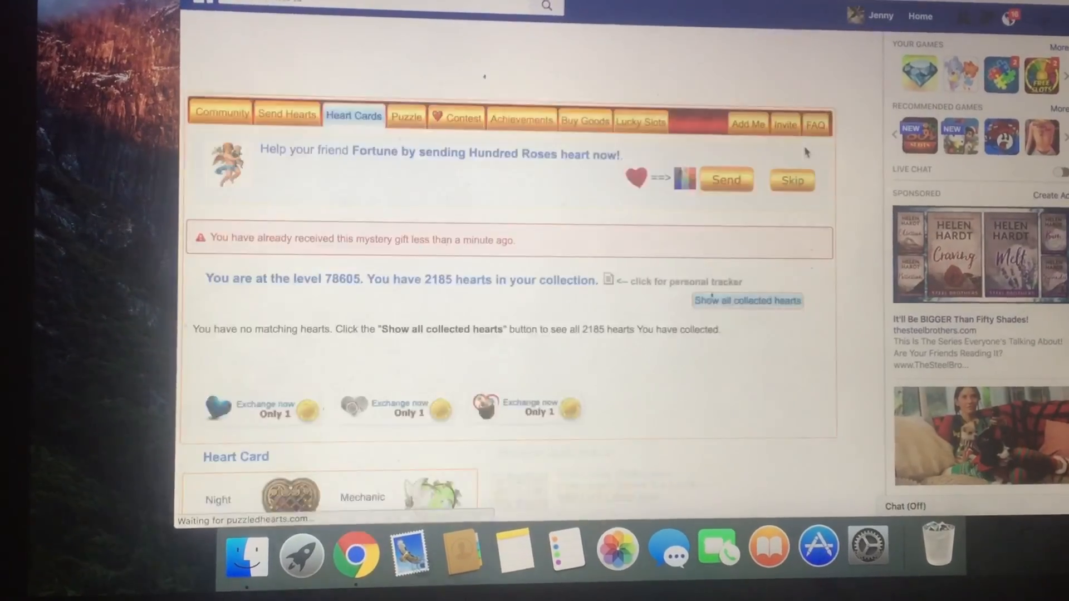
Scroll down to the Heart Card grid on the collection page
scroll(down, 3)
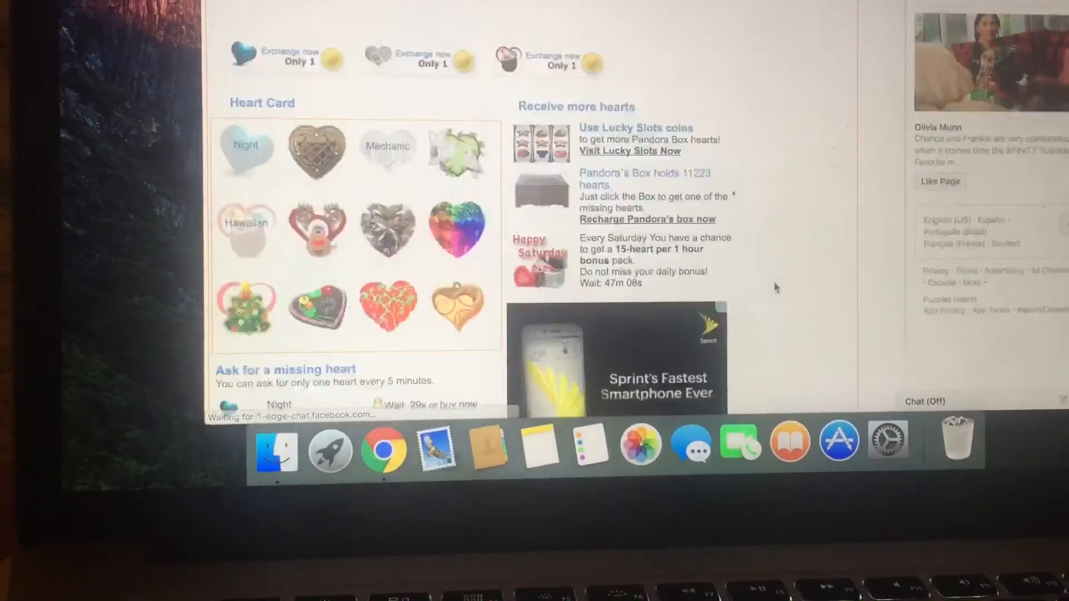